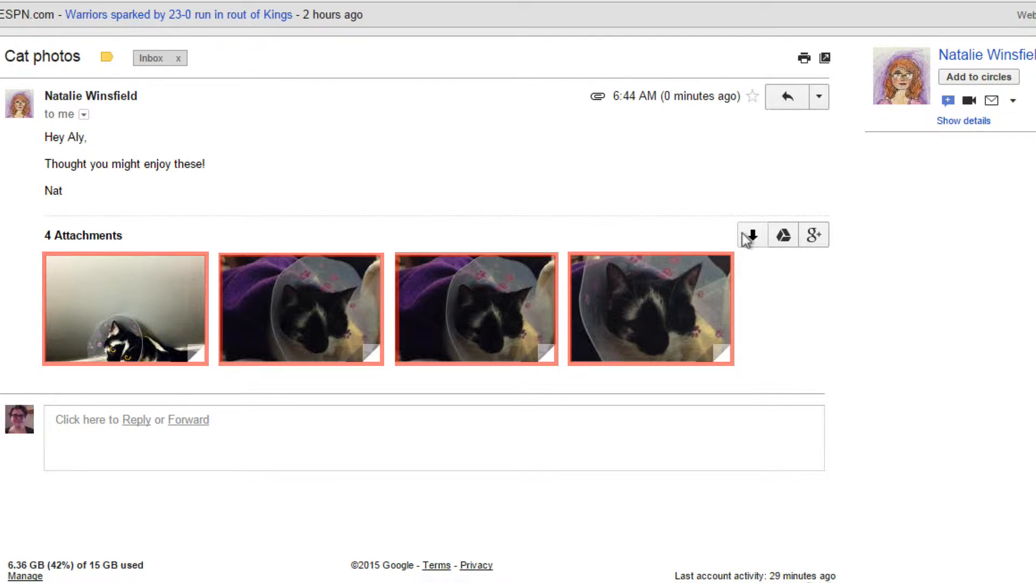
Download all four Cat photos attachments together as catphotos.zip
left_click(751, 250)
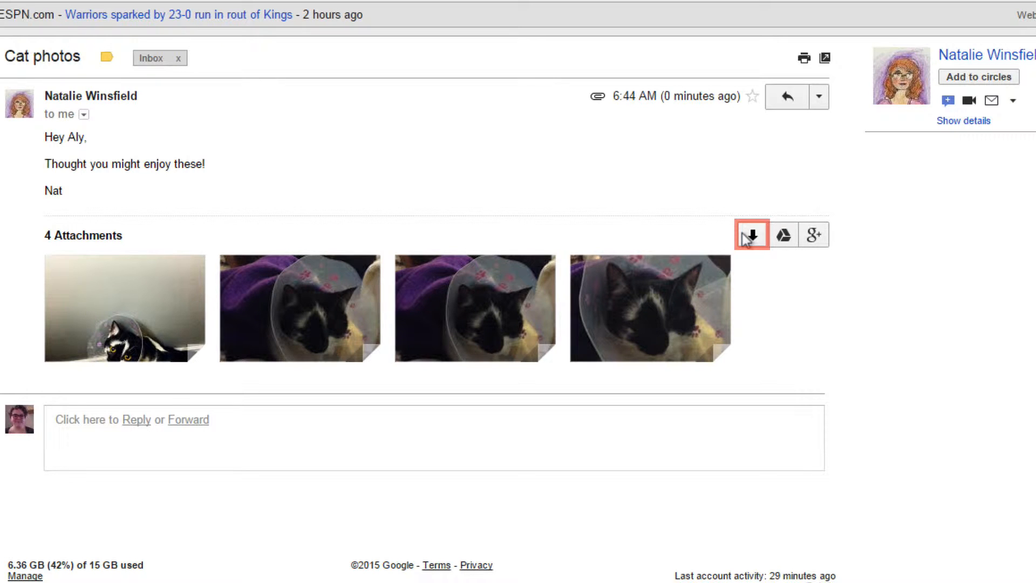
left_click(752, 234)
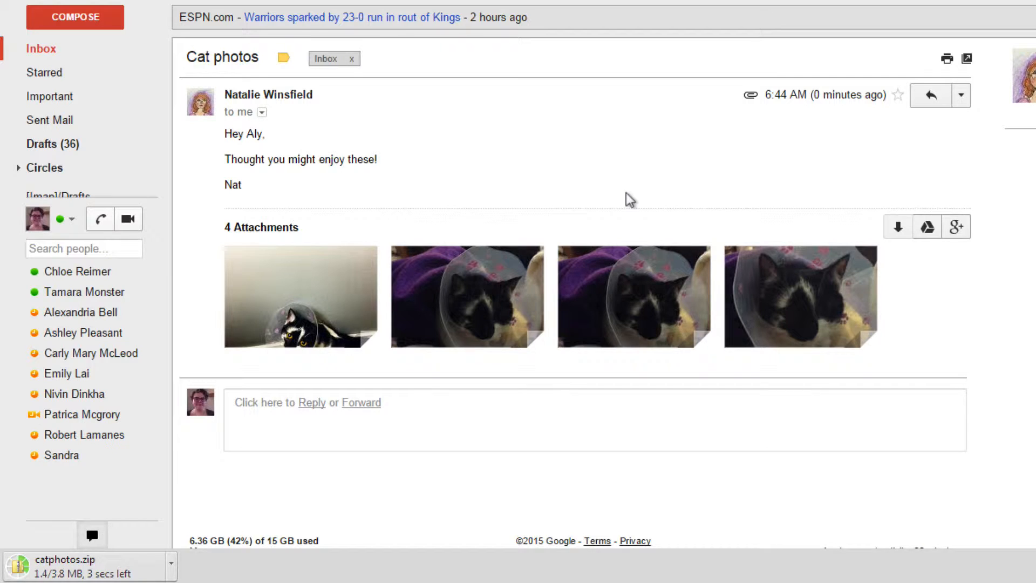
mouse_move(927, 227)
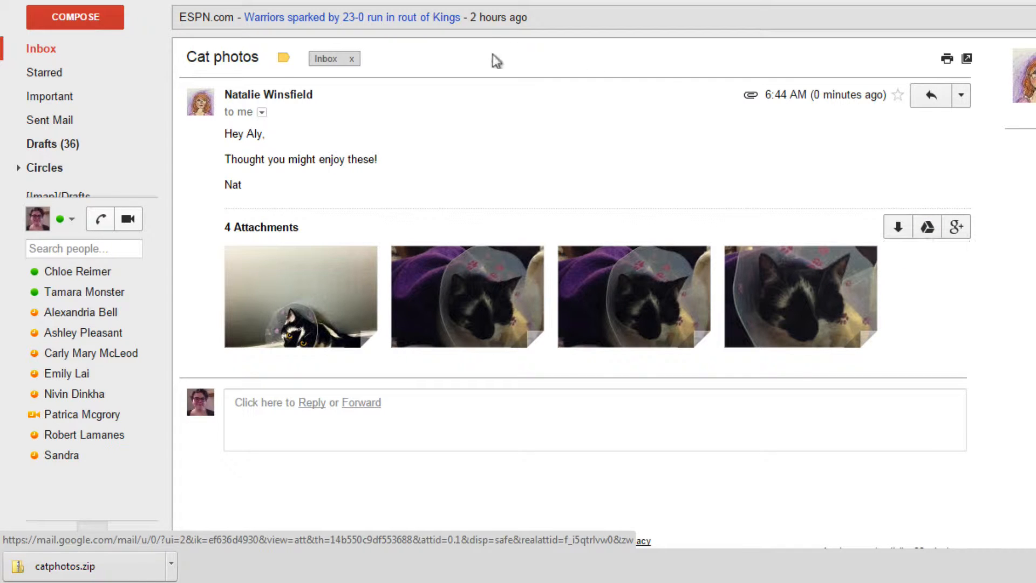
mouse_move(357, 242)
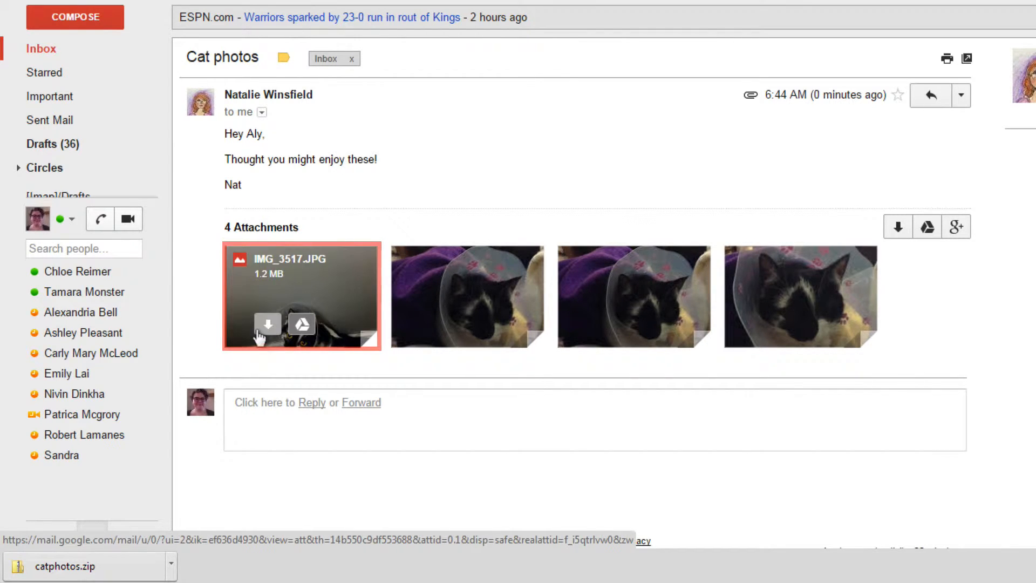
mouse_move(306, 321)
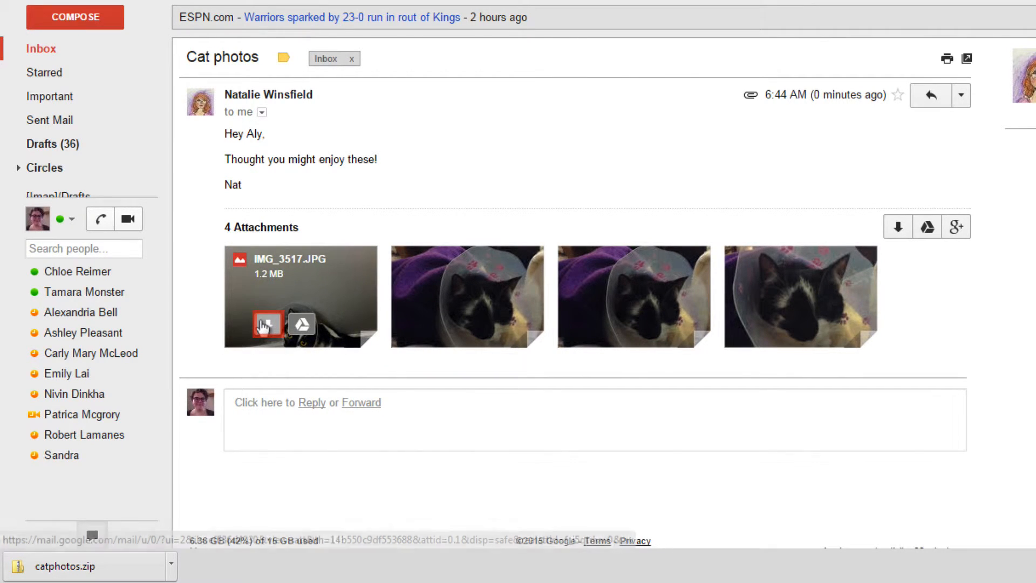
Download IMG_3517, IMG_3518 and IMG_3519 individually from their thumbnails
left_click(267, 324)
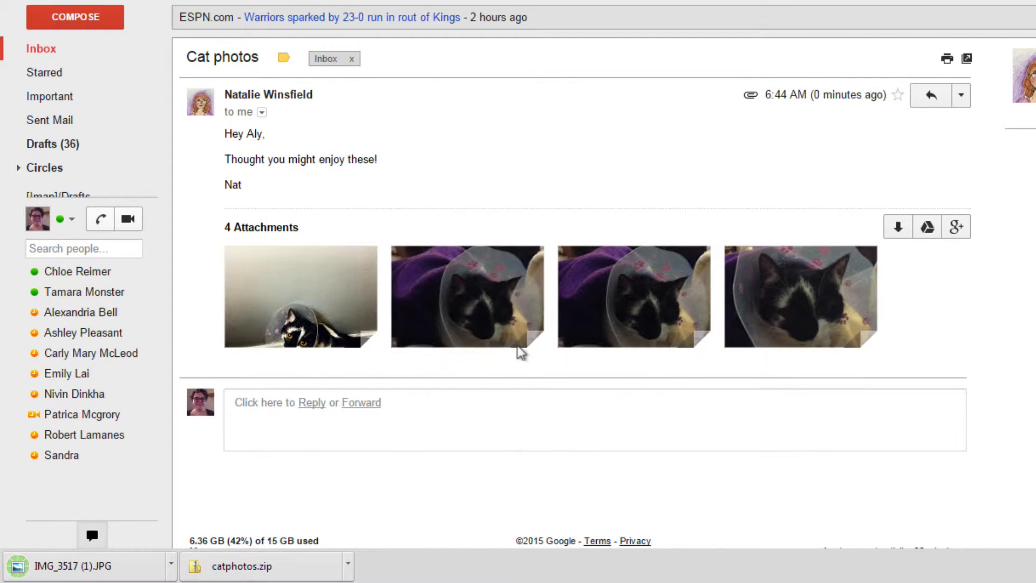
left_click(600, 324)
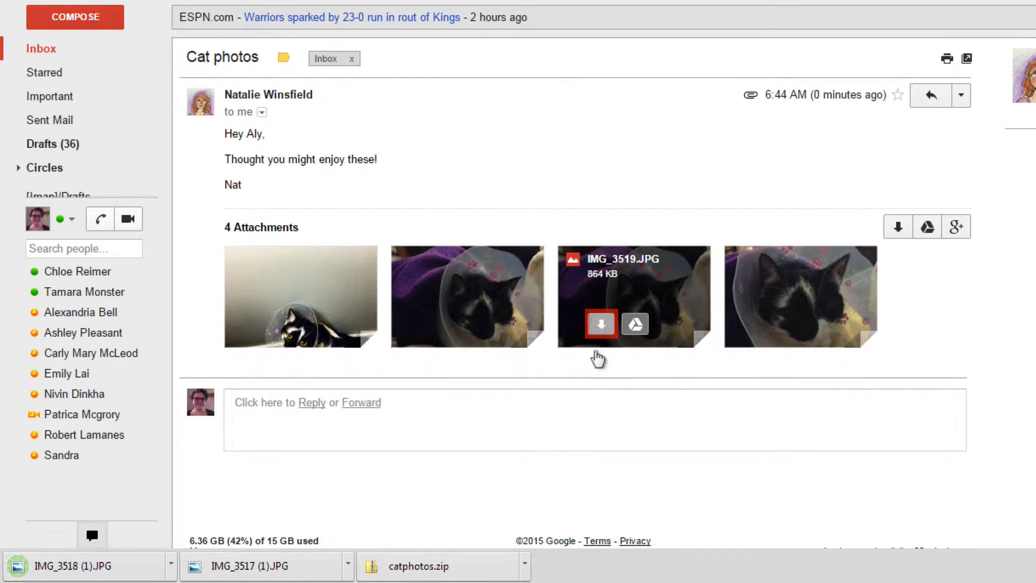
left_click(600, 323)
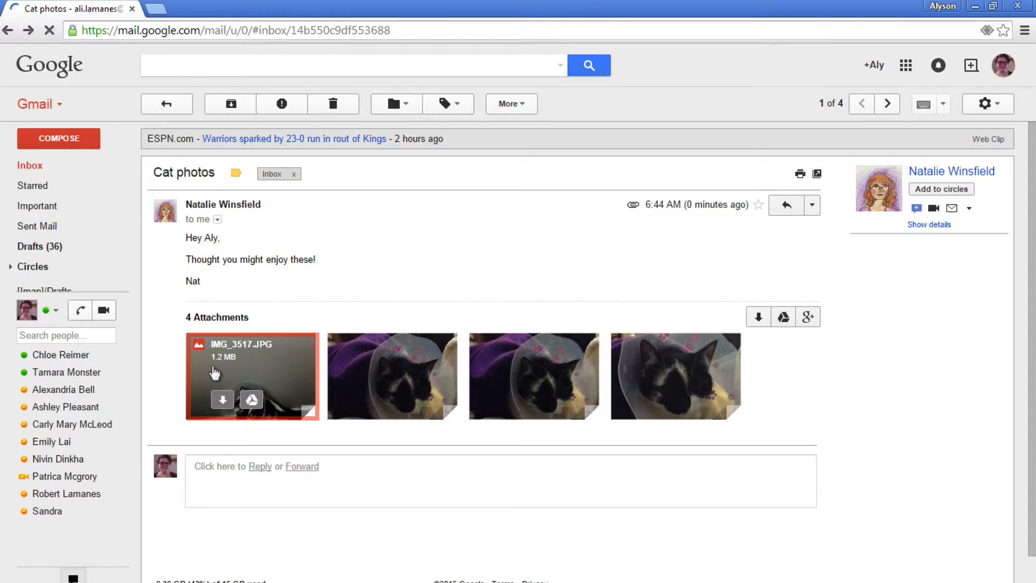
Preview IMG_3517 full size, move to IMG_3518, then close the viewer to the inbox
left_click(253, 376)
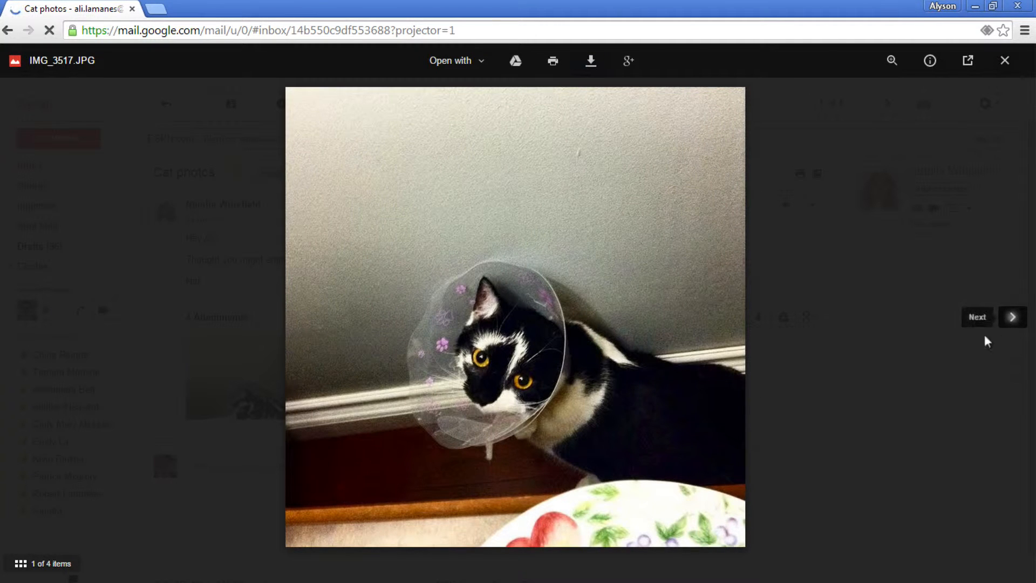
left_click(1012, 317)
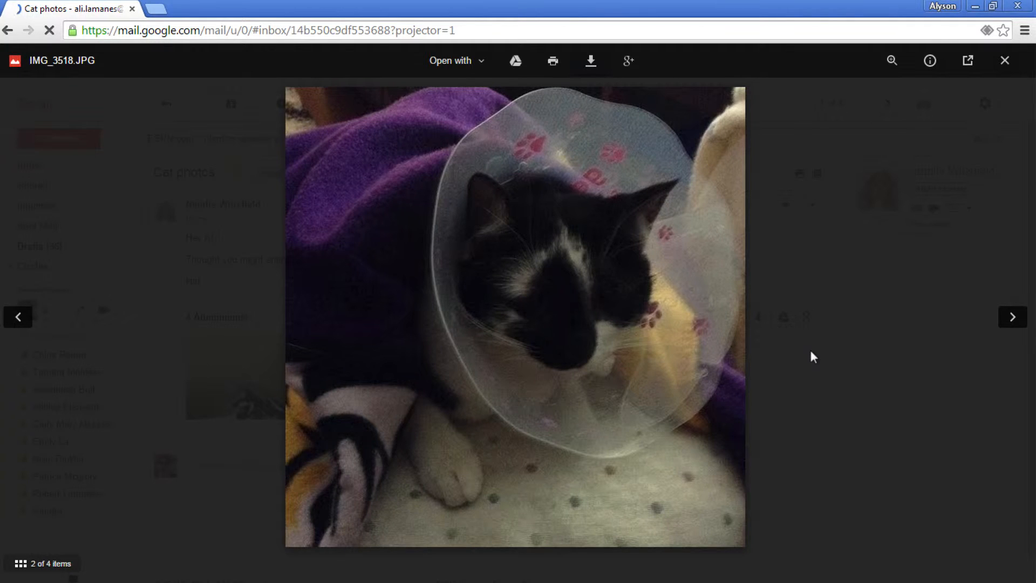
left_click(1005, 61)
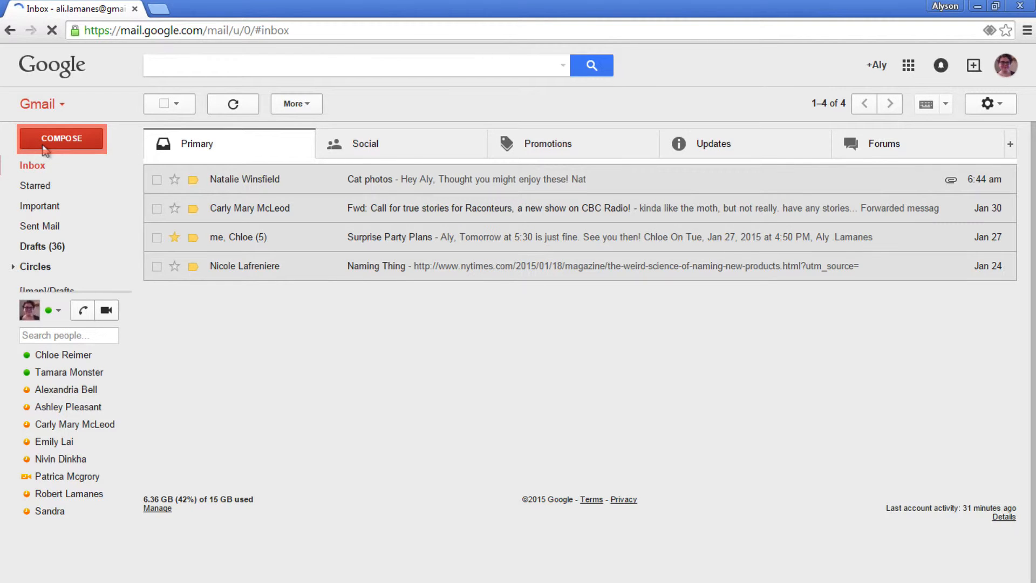
left_click(60, 138)
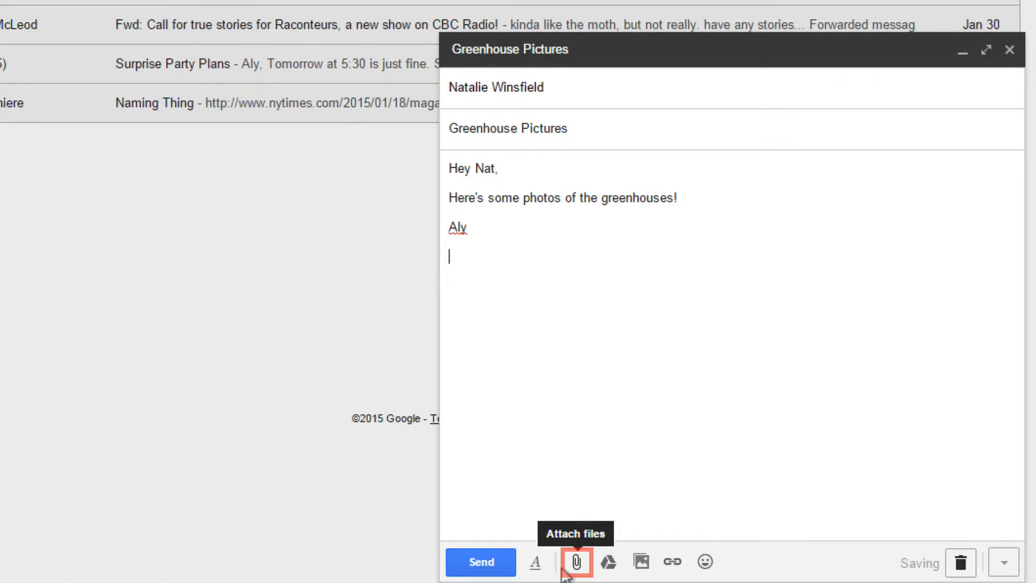
left_click(579, 577)
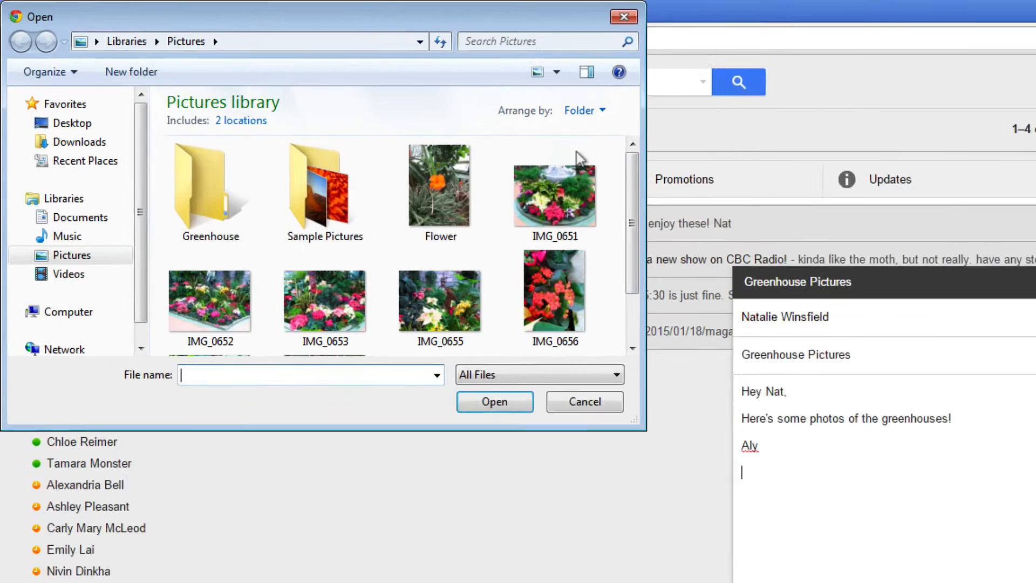
Attach Flower.jpg and IMG_0651.JPG to the Greenhouse Pictures draft
left_click(439, 186)
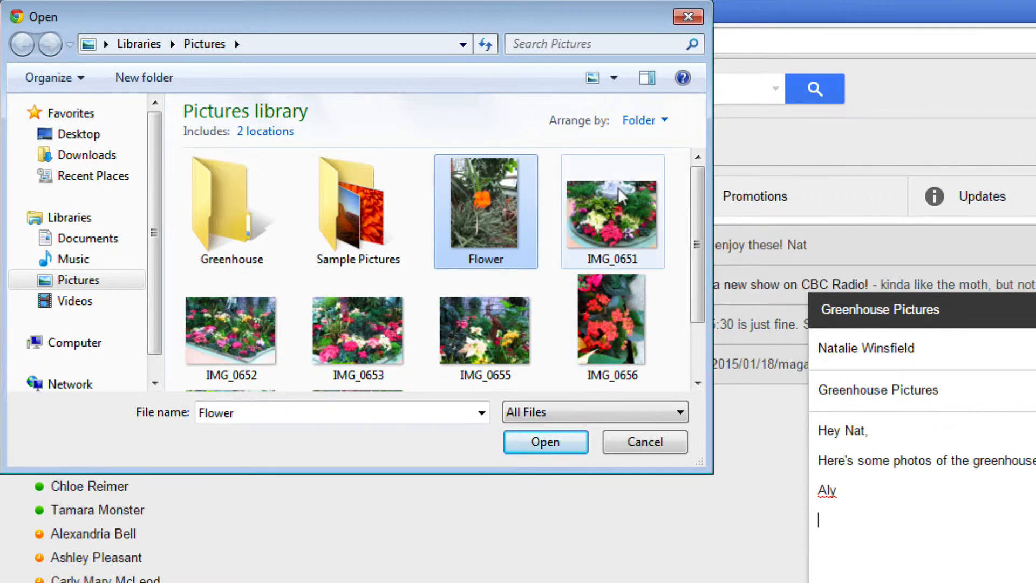
left_click(612, 211)
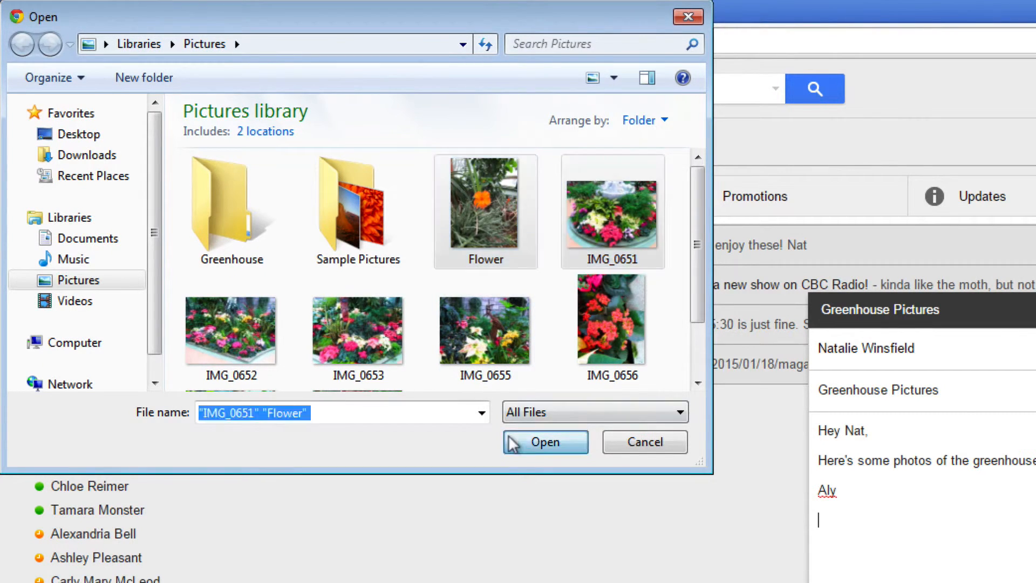
left_click(545, 442)
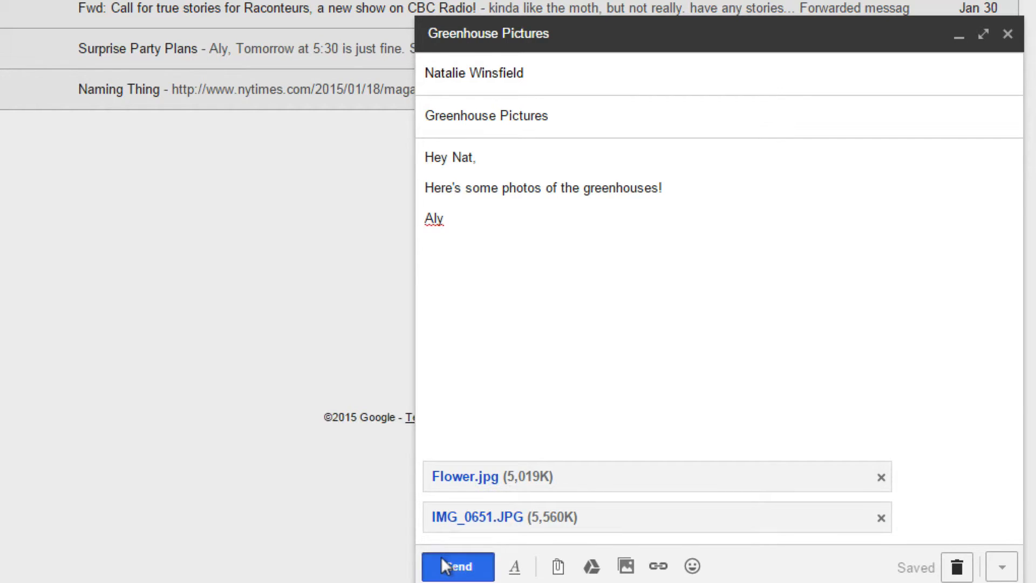
Send the Greenhouse Pictures message with its two photo attachments
left_click(458, 565)
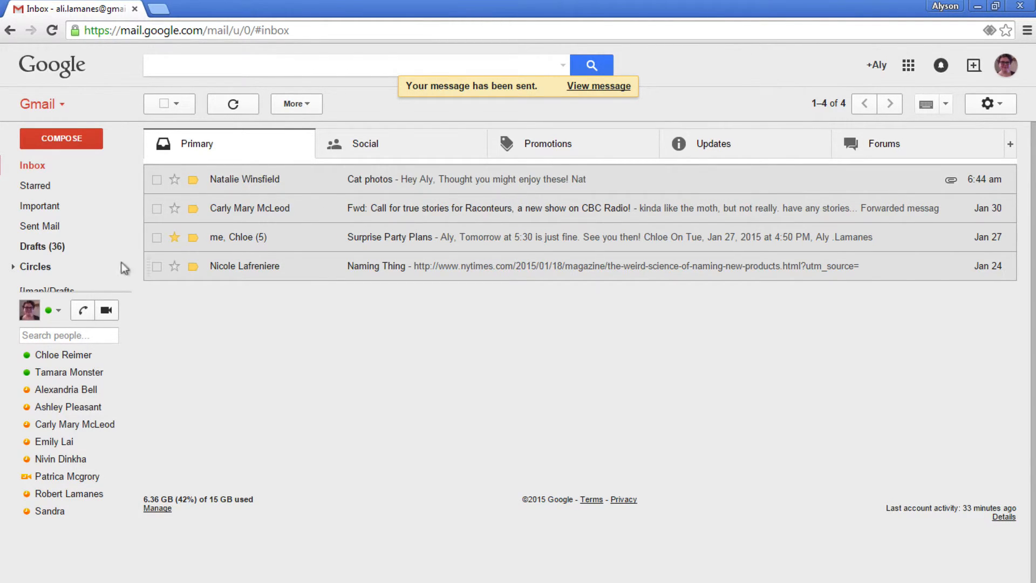
Compose a More greenhouse photos message to Natalie and attach IMG_0652–IMG_0656
left_click(60, 138)
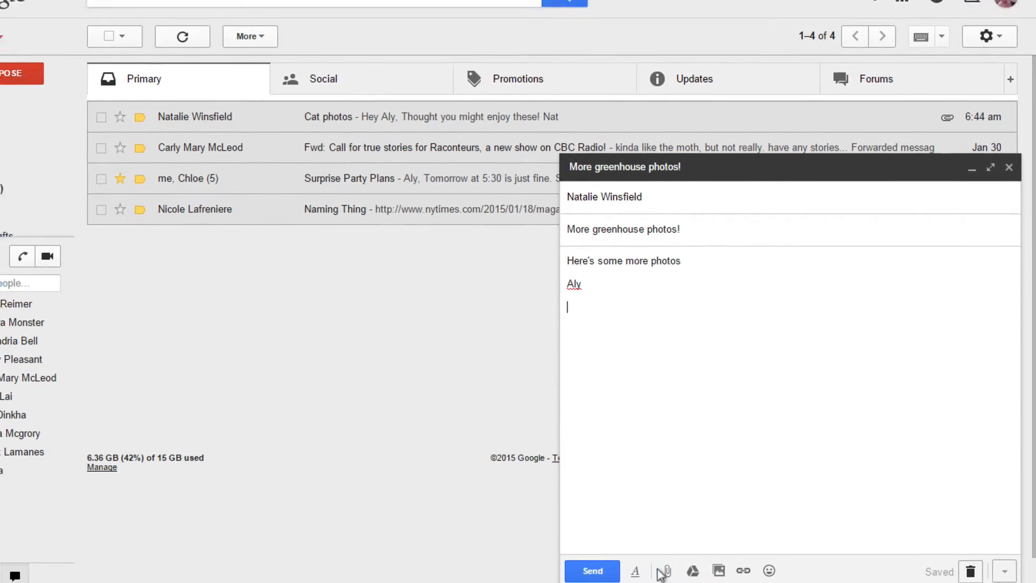
left_click(669, 570)
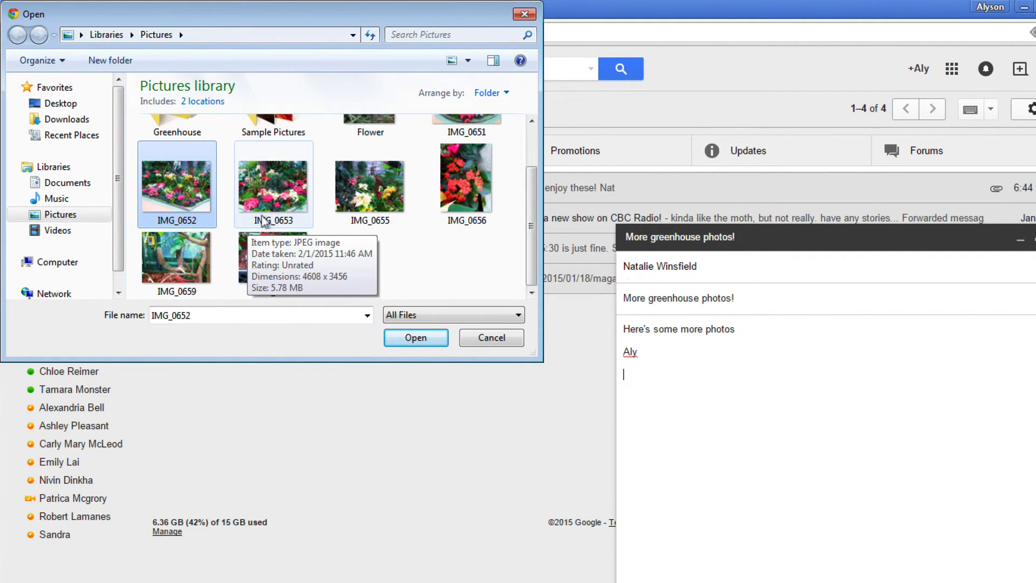
left_click(415, 337)
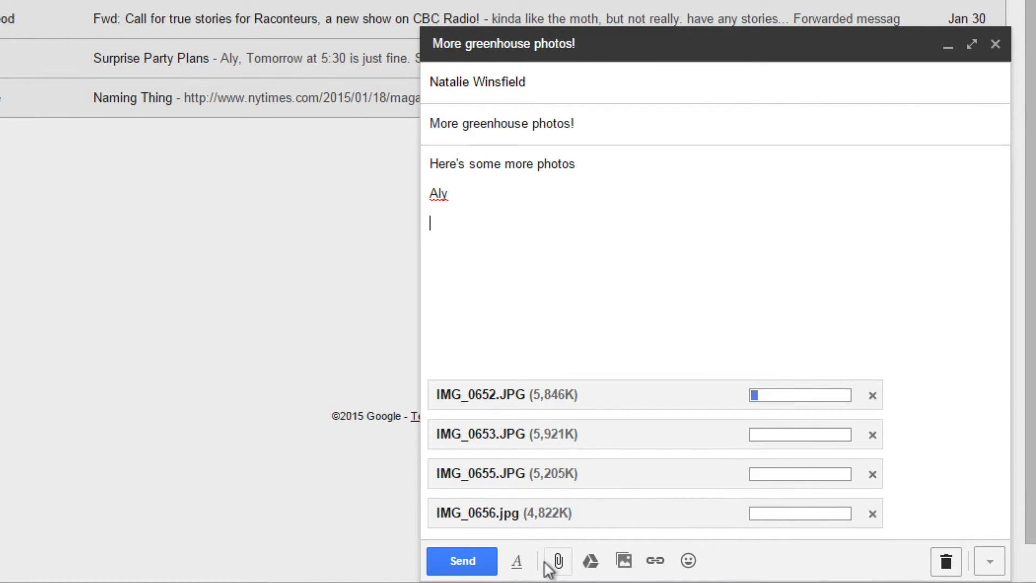
mouse_move(554, 572)
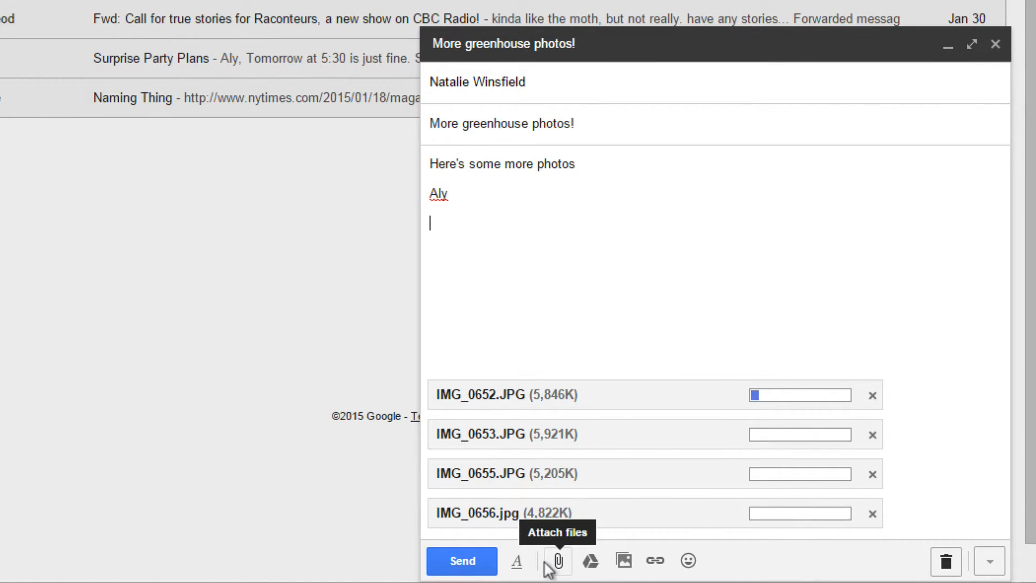
Choose additional photos IMG_0659 and IMG_0660 to attach, triggering the 25MB warning
left_click(561, 562)
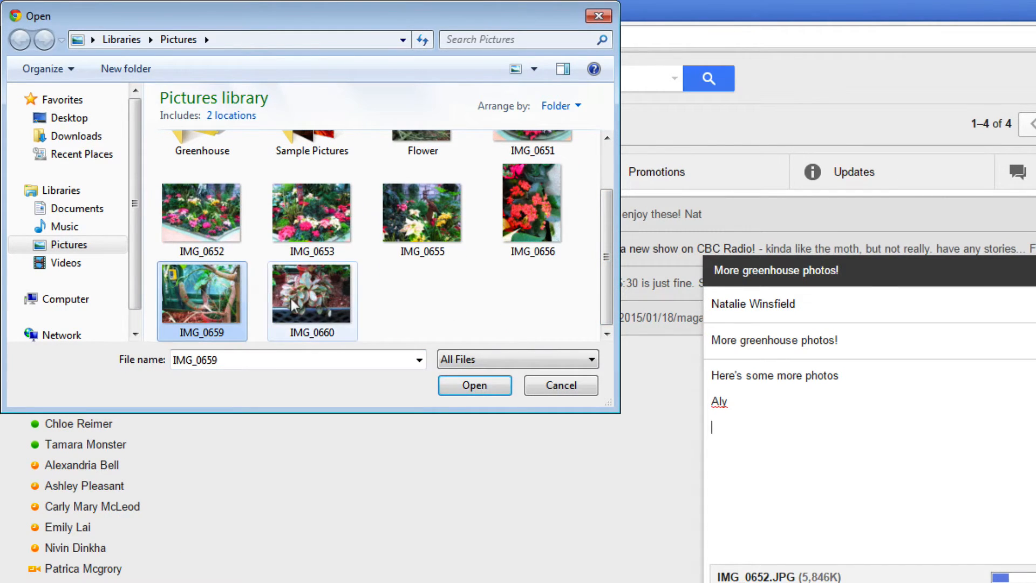
left_click(474, 384)
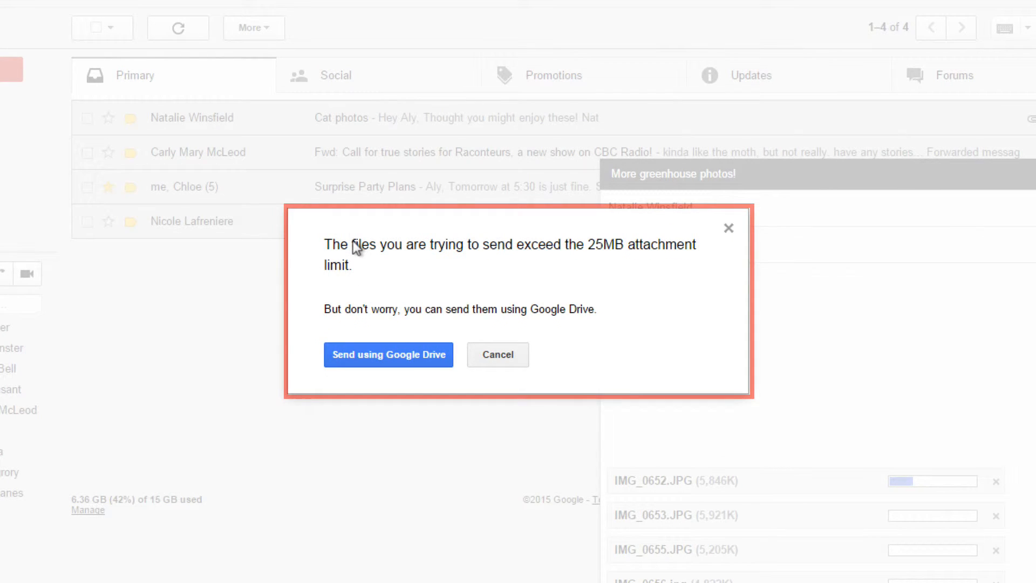
mouse_move(546, 260)
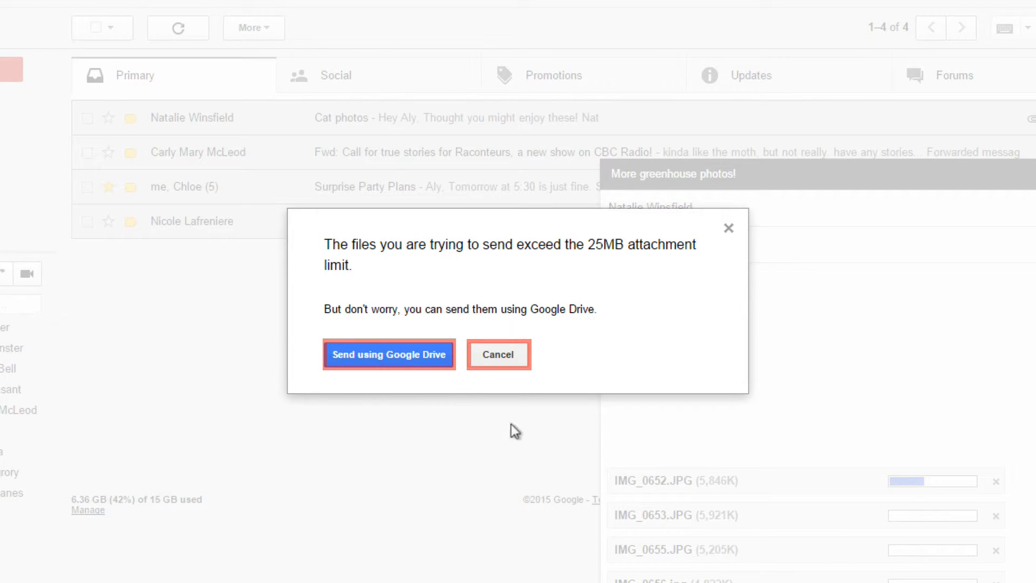
mouse_move(488, 368)
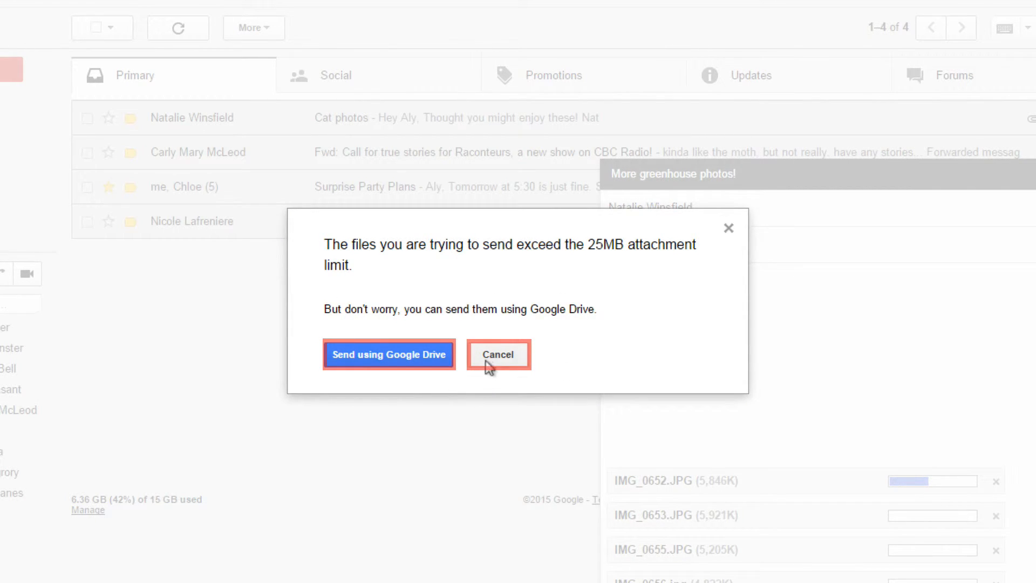
Cancel the 25MB limit dialog instead of sending via Google Drive, keeping the draft
left_click(499, 354)
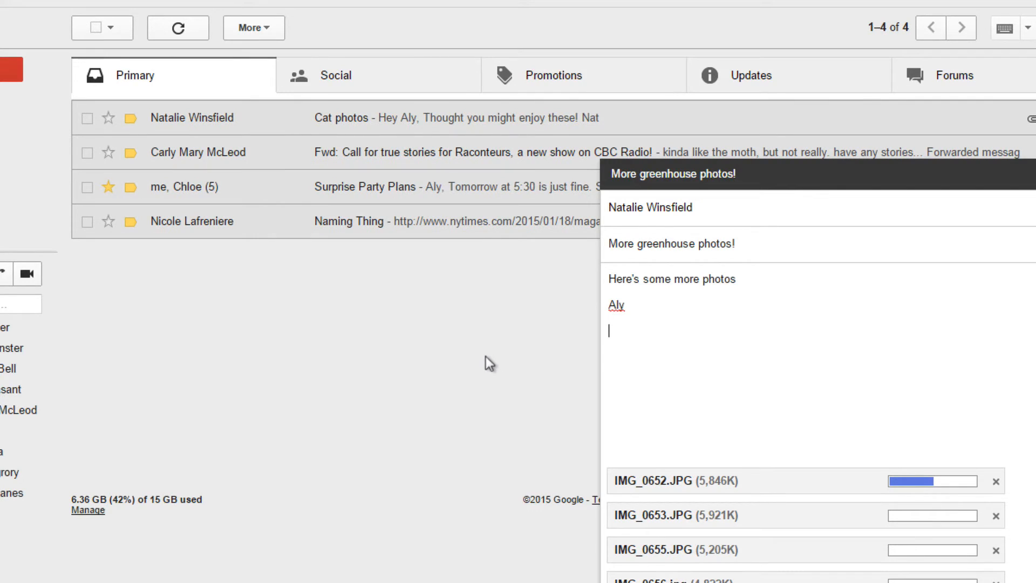
mouse_move(480, 365)
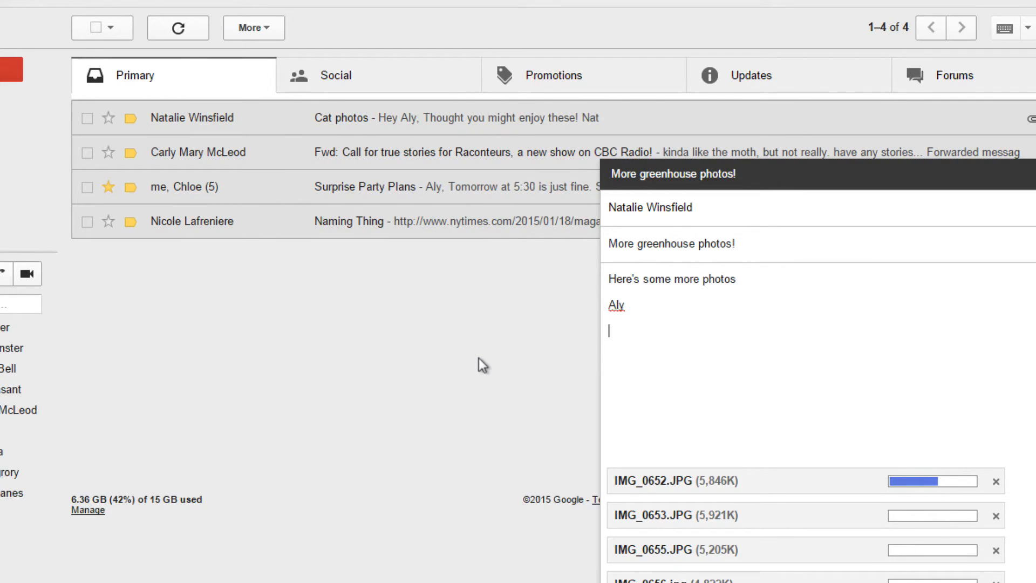